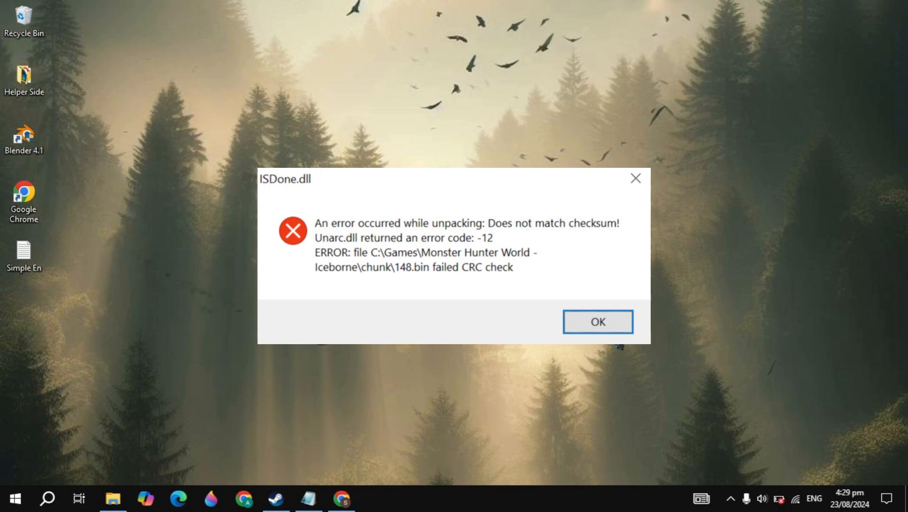
Step: Dismiss the ISDone.dll unpacking checksum error dialog
{"action": "left_click", "coordinate": [597, 321]}
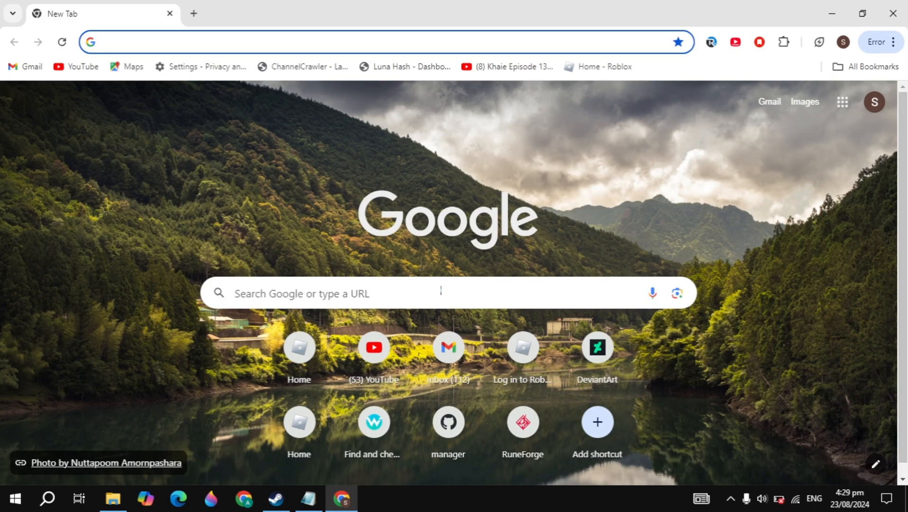
Step: Search dll-files.com for isdone.dll and go to its file page
{"action": "type", "text": "dll"}
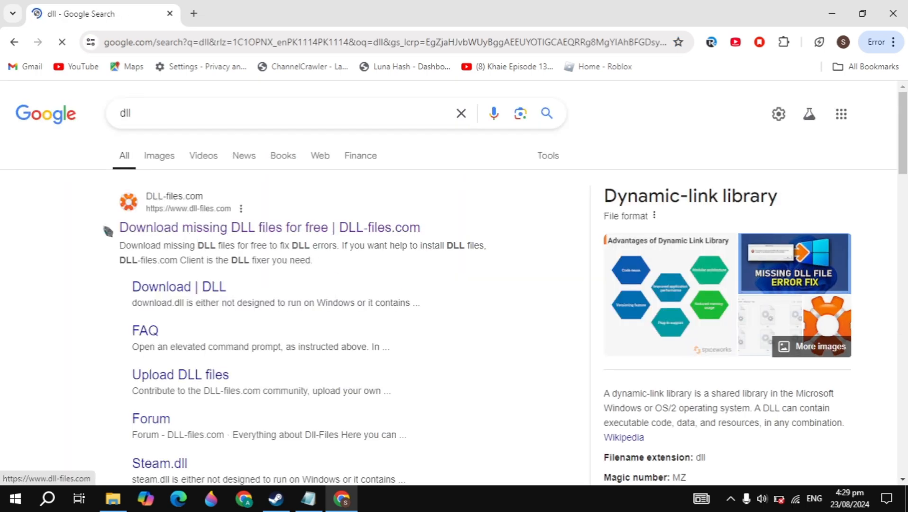
{"action": "left_click", "coordinate": [270, 228]}
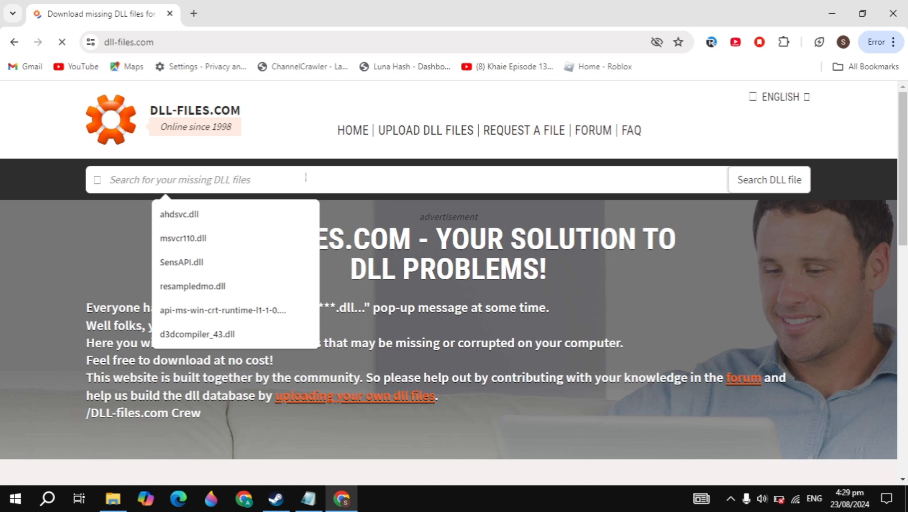
{"action": "type", "text": "isdone"}
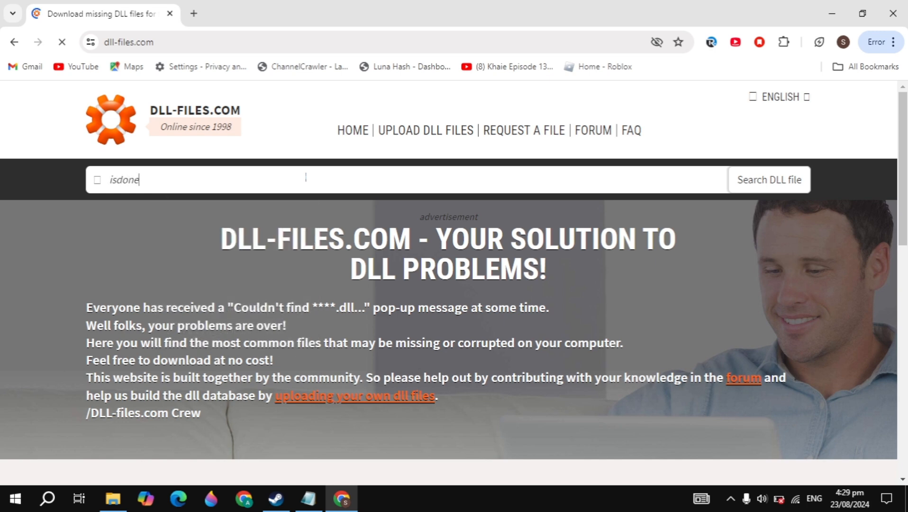
{"action": "type", "text": ".dll"}
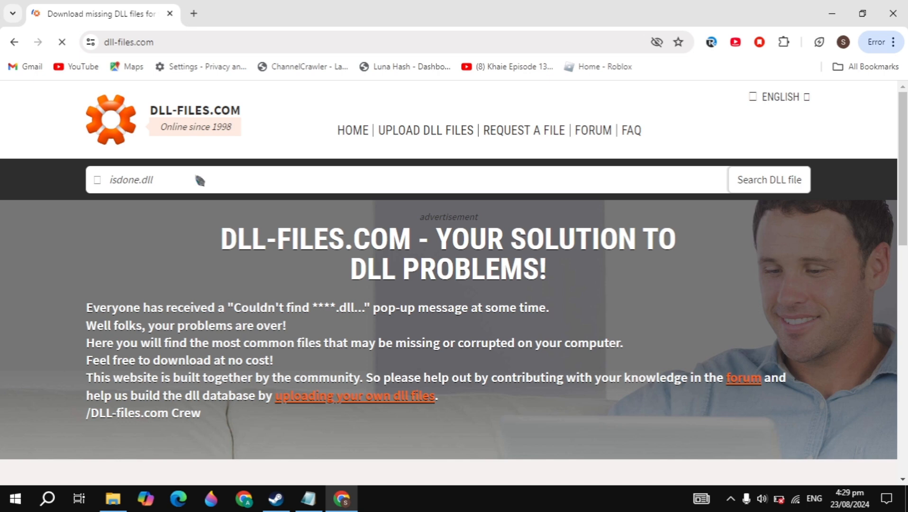
{"action": "left_click", "coordinate": [769, 179]}
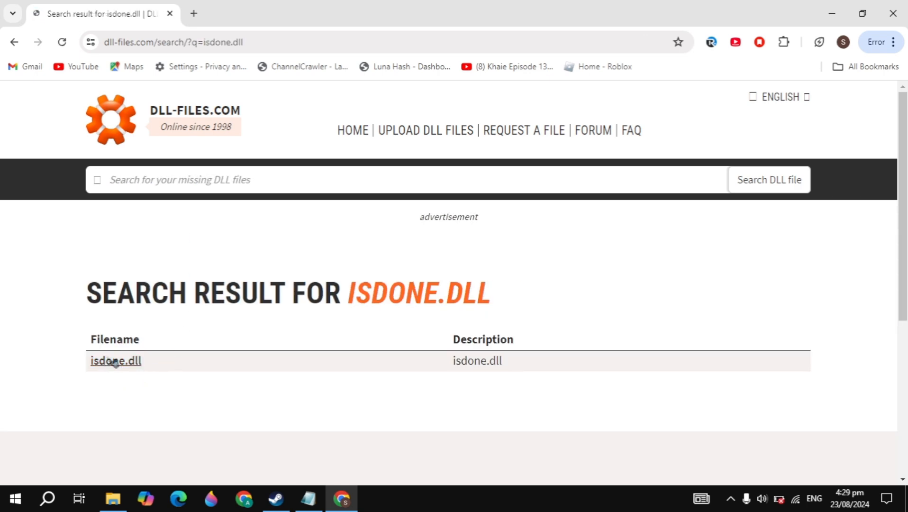
{"action": "left_click", "coordinate": [116, 361]}
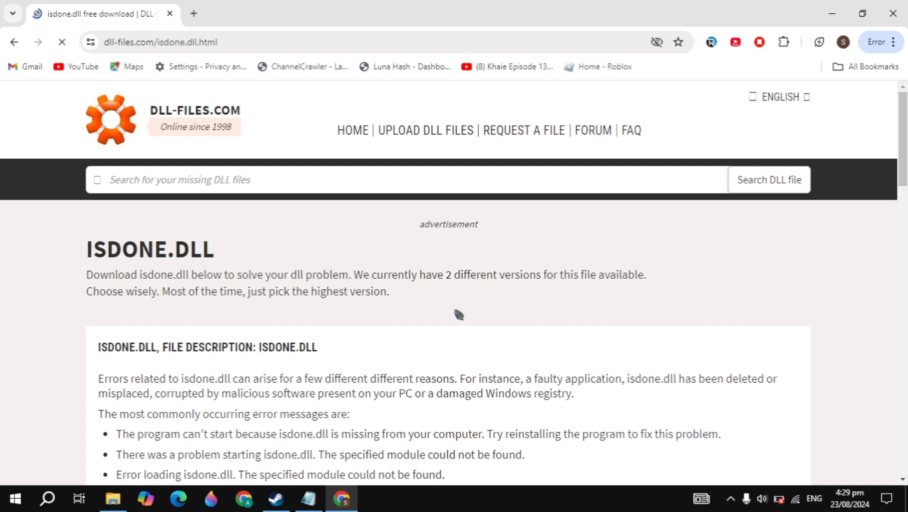
Step: Download the isdone.dll version 0.6.0.0 zip and confirm it in Chrome's downloads
{"action": "scroll", "scroll_direction": "down", "scroll_amount": 3}
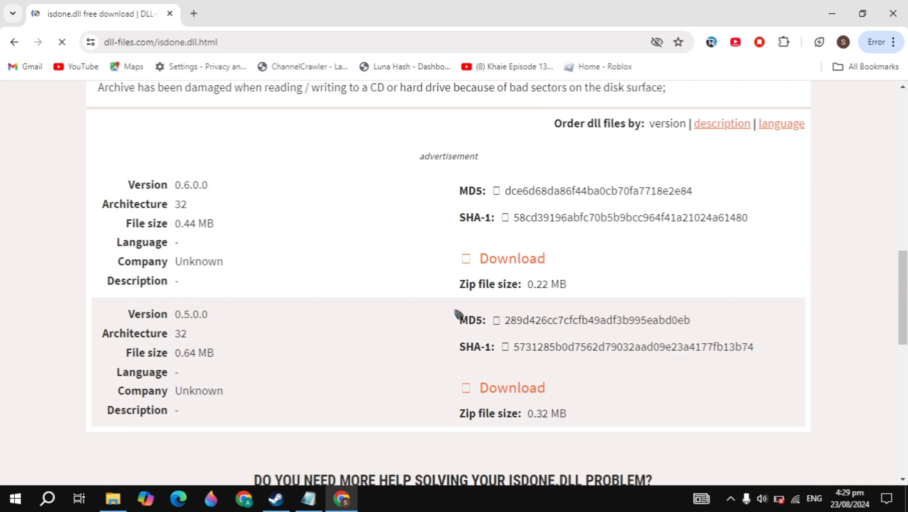
{"action": "scroll", "scroll_direction": "down", "scroll_amount": 3}
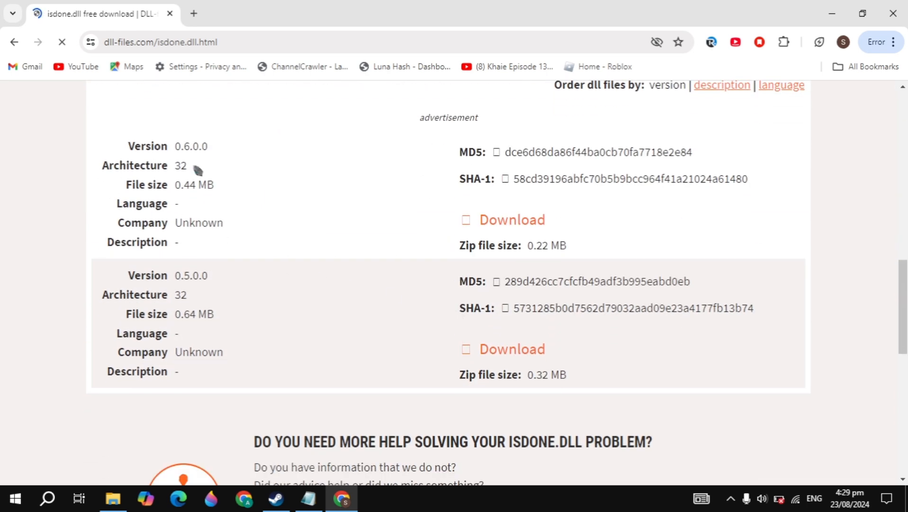
{"action": "left_click", "coordinate": [511, 220]}
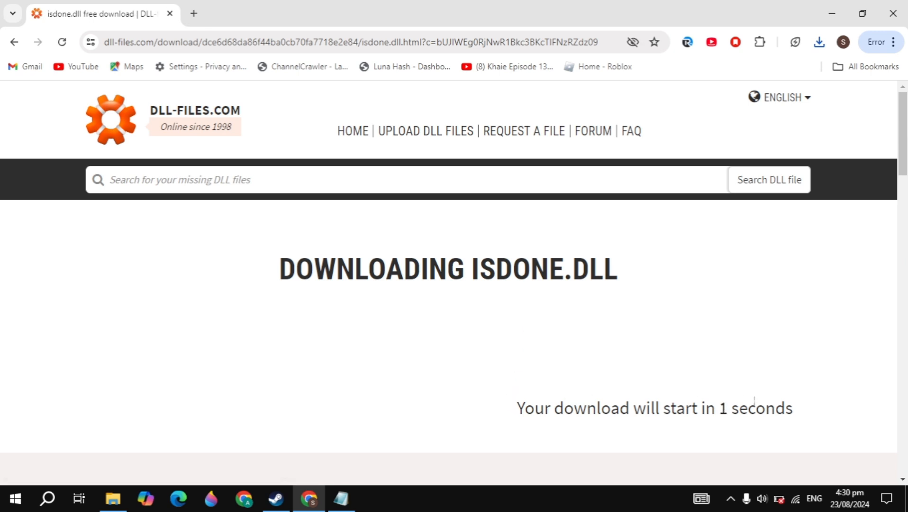
{"action": "left_click", "coordinate": [819, 41]}
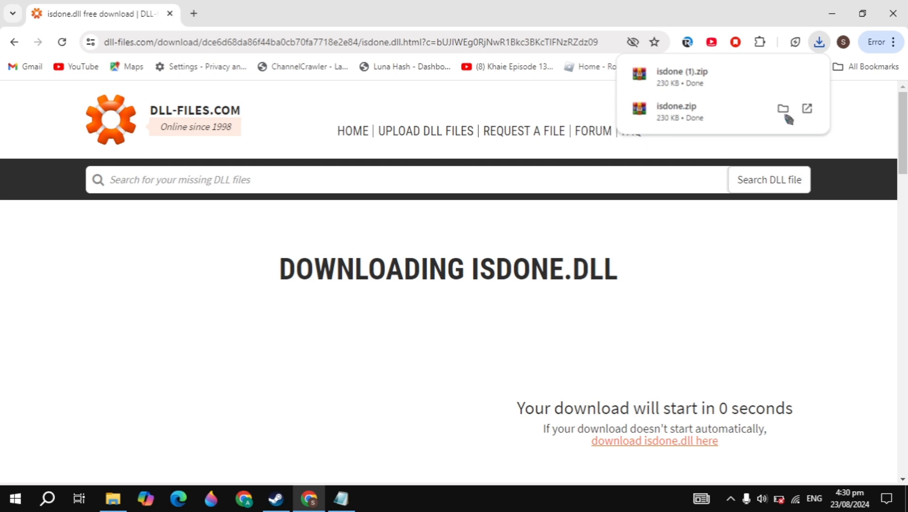
{"action": "left_click", "coordinate": [14, 42]}
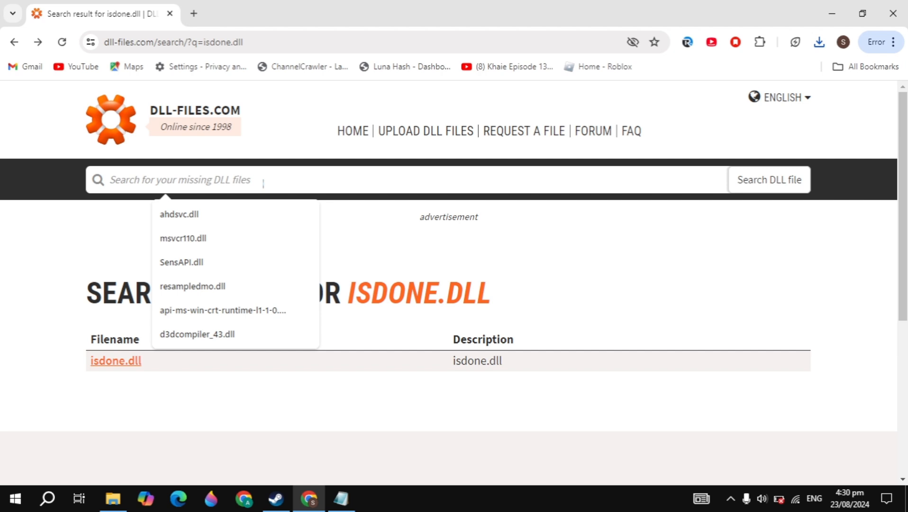
Step: Search for unarc and go to the unarc.dll file page
{"action": "type", "text": "unarc"}
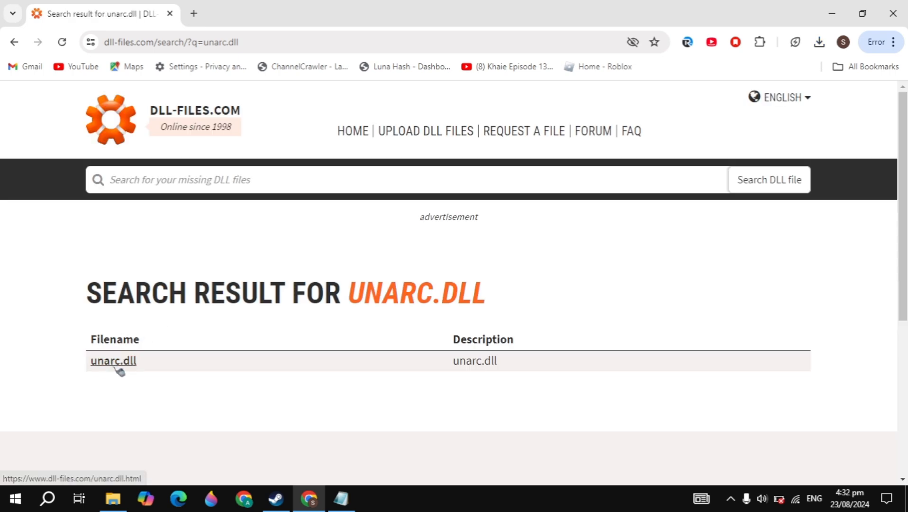
{"action": "left_click", "coordinate": [112, 362]}
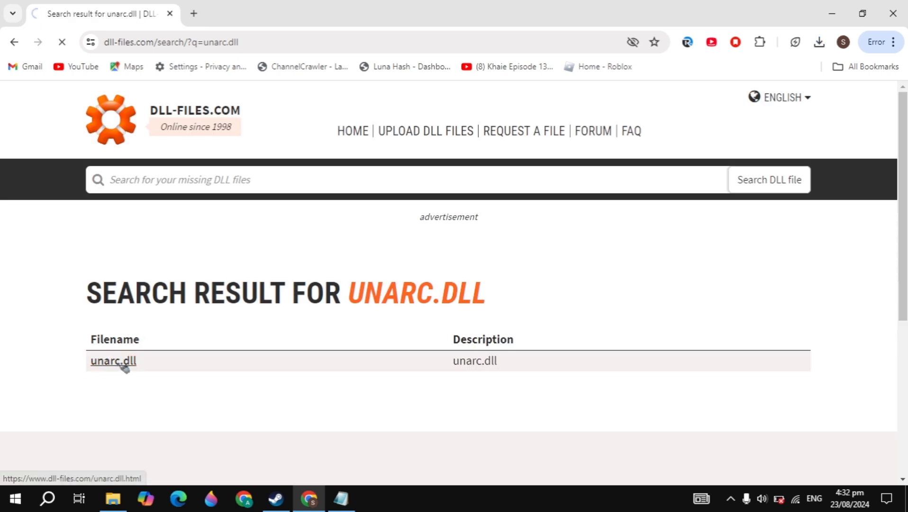
{"action": "left_click", "coordinate": [113, 360]}
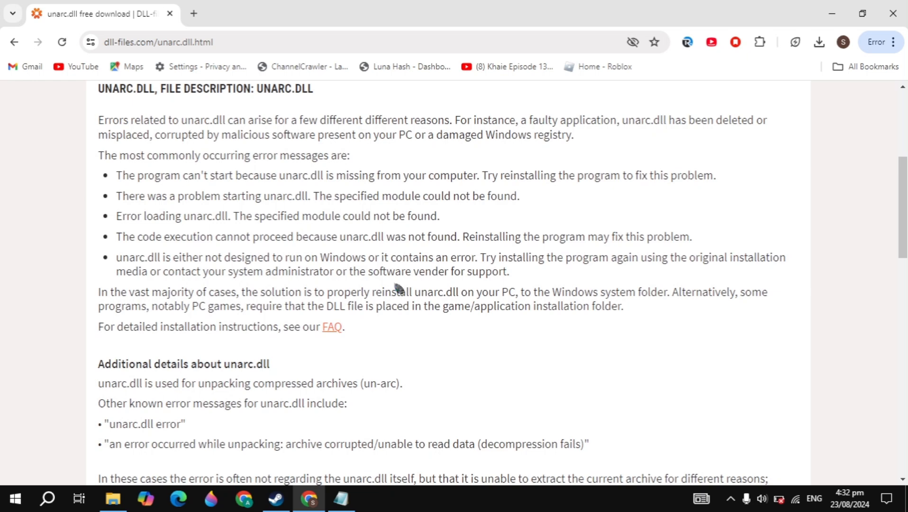
Step: Download the unarc.dll zip, starting it manually from the download link
{"action": "scroll", "scroll_direction": "down", "scroll_amount": 3}
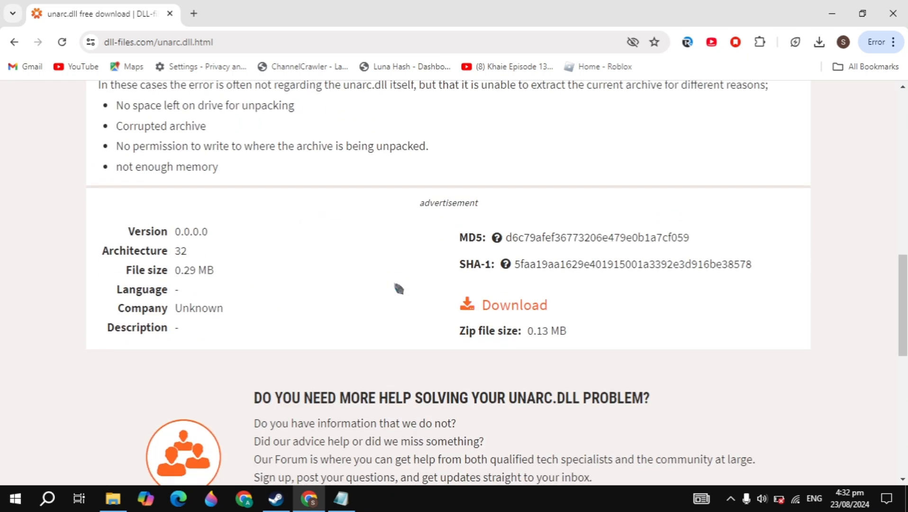
{"action": "left_click", "coordinate": [513, 304]}
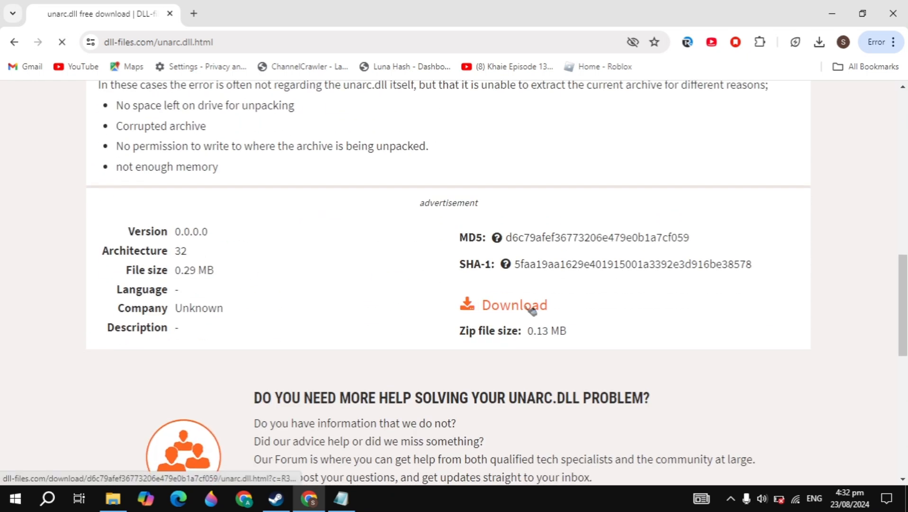
{"action": "left_click", "coordinate": [515, 304]}
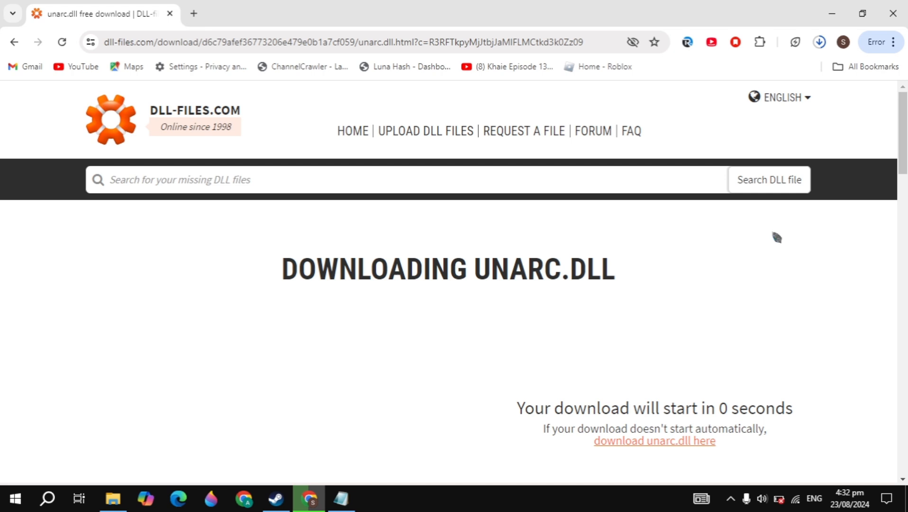
{"action": "left_click", "coordinate": [819, 42]}
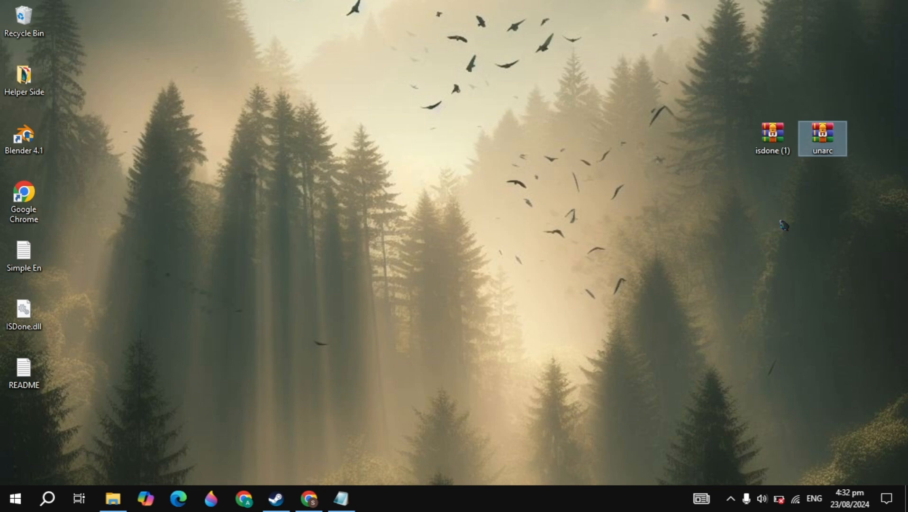
Step: Extract the unarc archive to the desktop and copy ISDone.dll and unarc.dll
{"action": "double_click", "coordinate": [822, 133]}
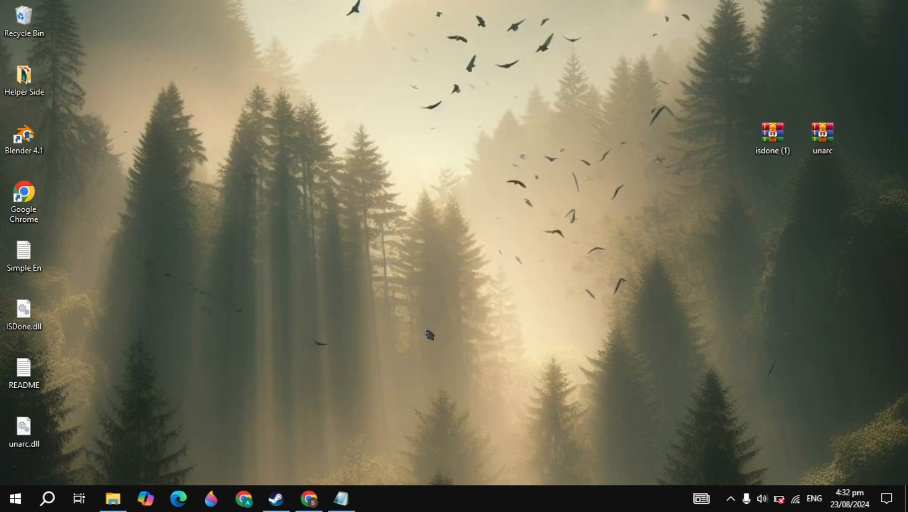
{"action": "mouse_move", "coordinate": [6, 362]}
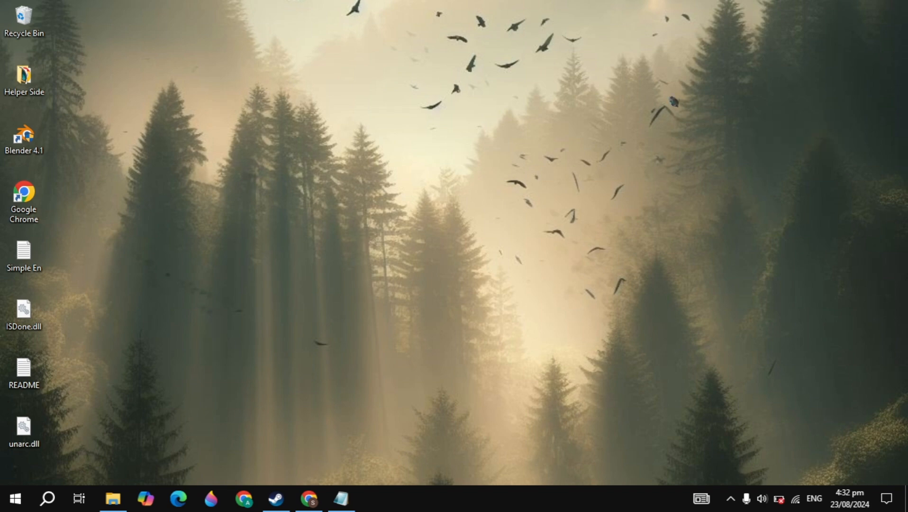
{"action": "left_click", "coordinate": [24, 255]}
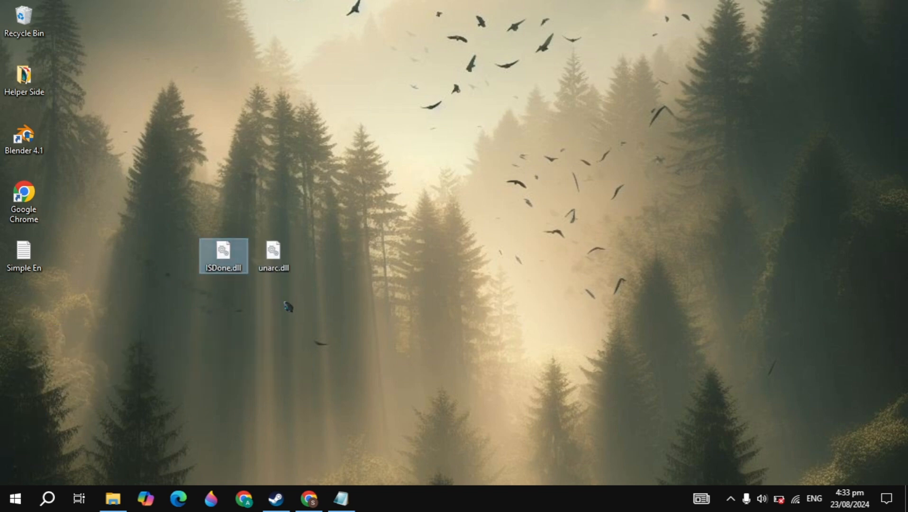
{"action": "right_click", "coordinate": [223, 255]}
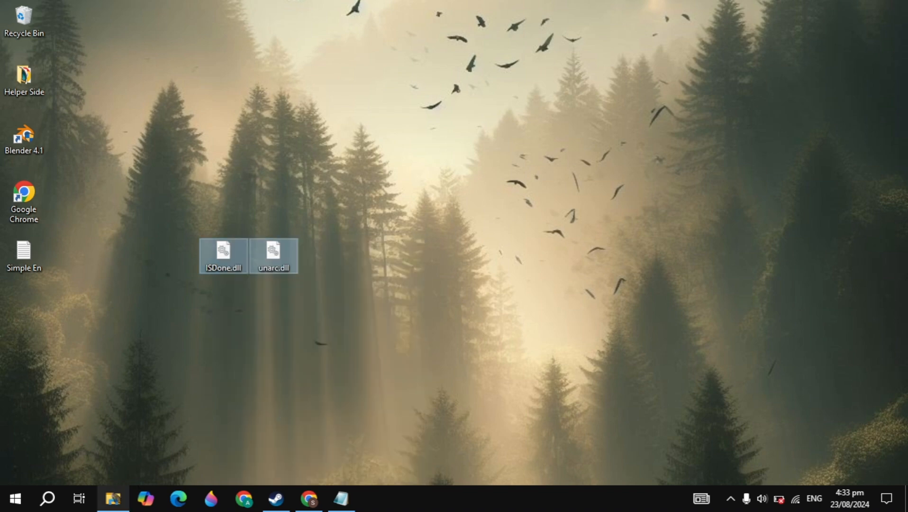
Step: Browse File Explorer to Local Disk (C:) > Windows > System32
{"action": "left_click", "coordinate": [113, 498]}
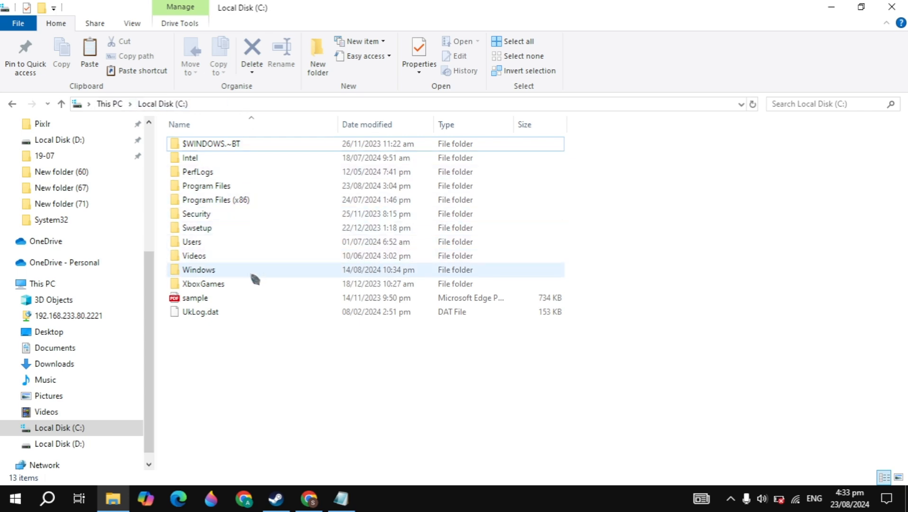
{"action": "double_click", "coordinate": [198, 270]}
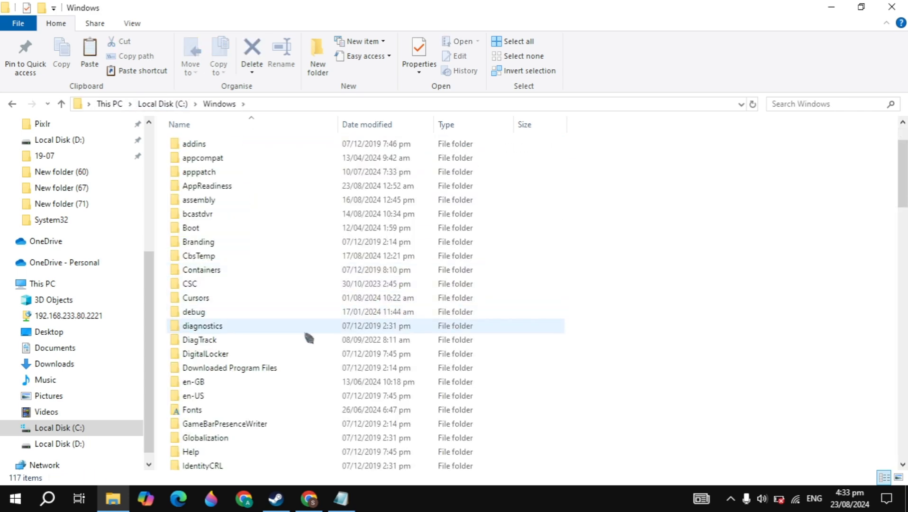
{"action": "scroll", "scroll_direction": "down", "scroll_amount": 3}
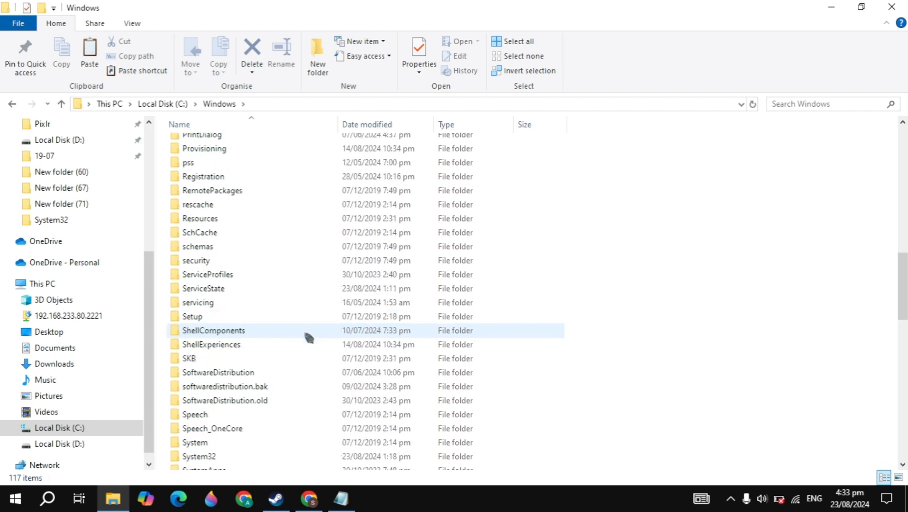
{"action": "scroll", "scroll_direction": "down", "scroll_amount": 3}
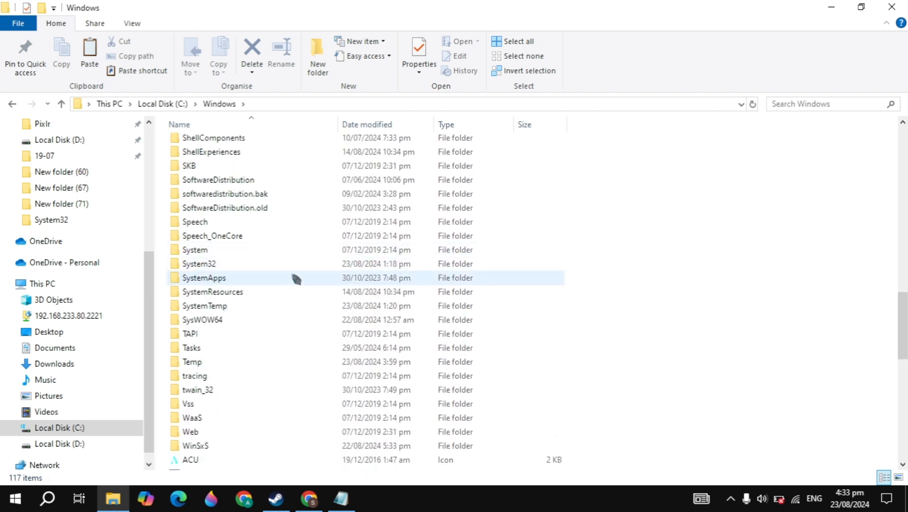
{"action": "double_click", "coordinate": [199, 263]}
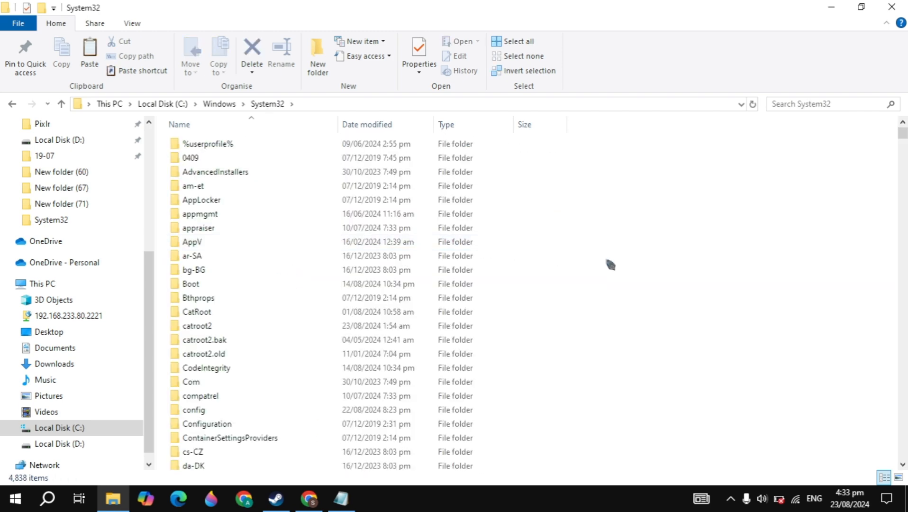
Step: Paste both DLL files into System32, replacing the existing files
{"action": "right_click", "coordinate": [610, 266]}
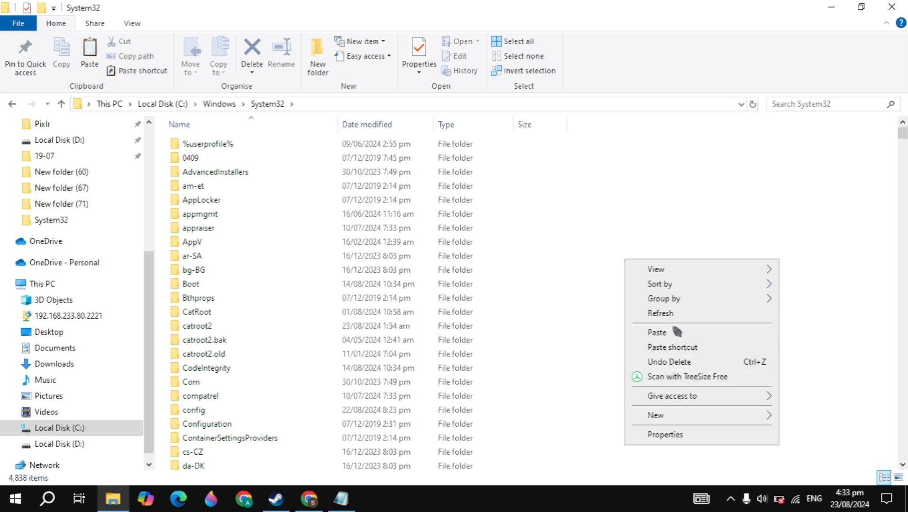
{"action": "left_click", "coordinate": [657, 332]}
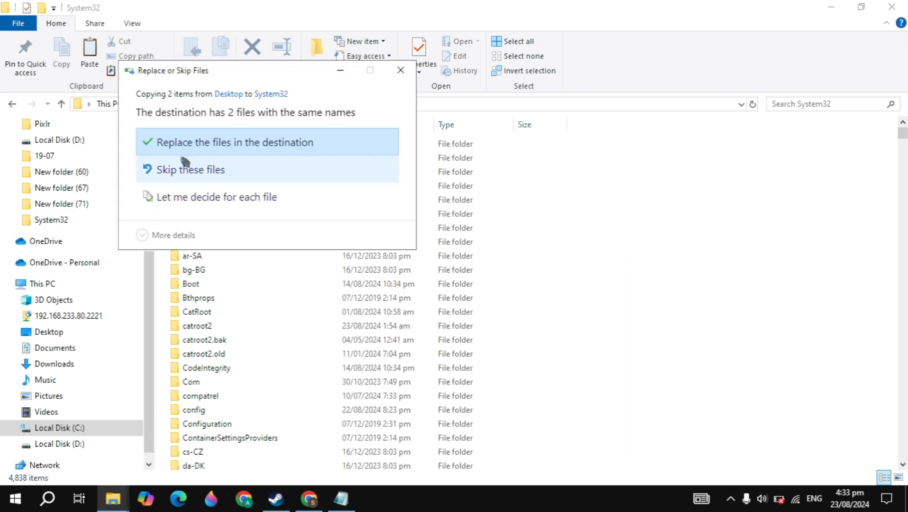
{"action": "left_click", "coordinate": [236, 142]}
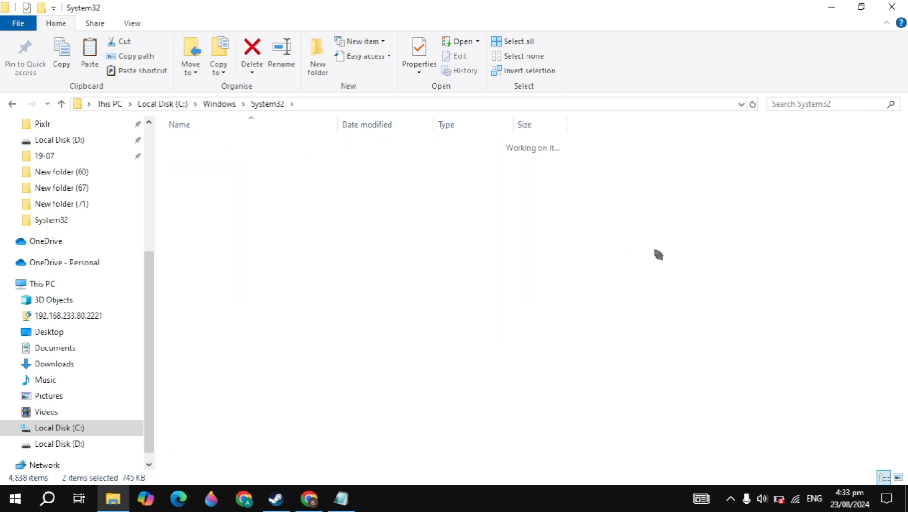
Step: Paste both DLLs into SysWOW64, replacing existing files with administrator approval
{"action": "left_click", "coordinate": [60, 103]}
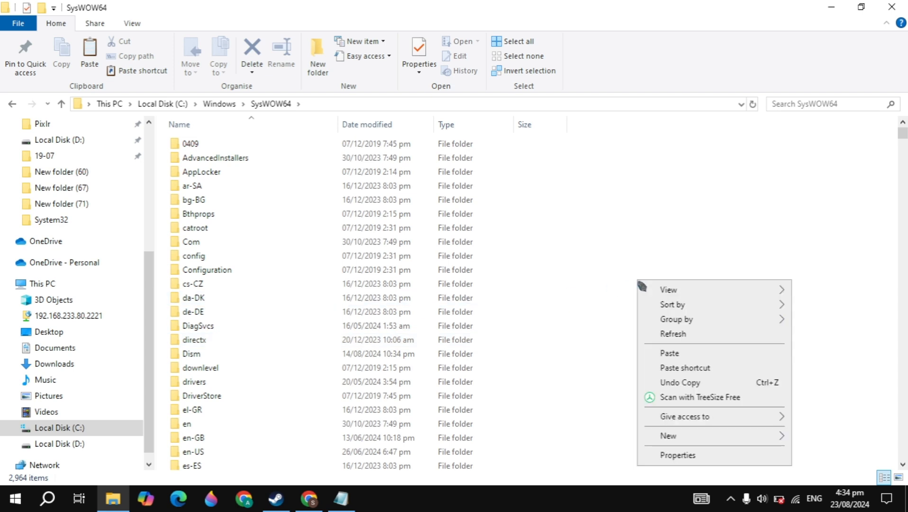
{"action": "left_click", "coordinate": [713, 359]}
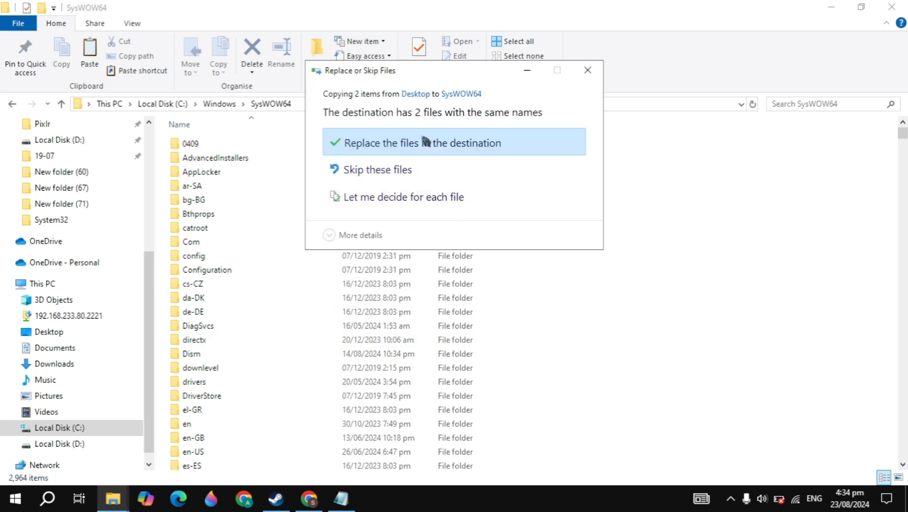
{"action": "left_click", "coordinate": [423, 142]}
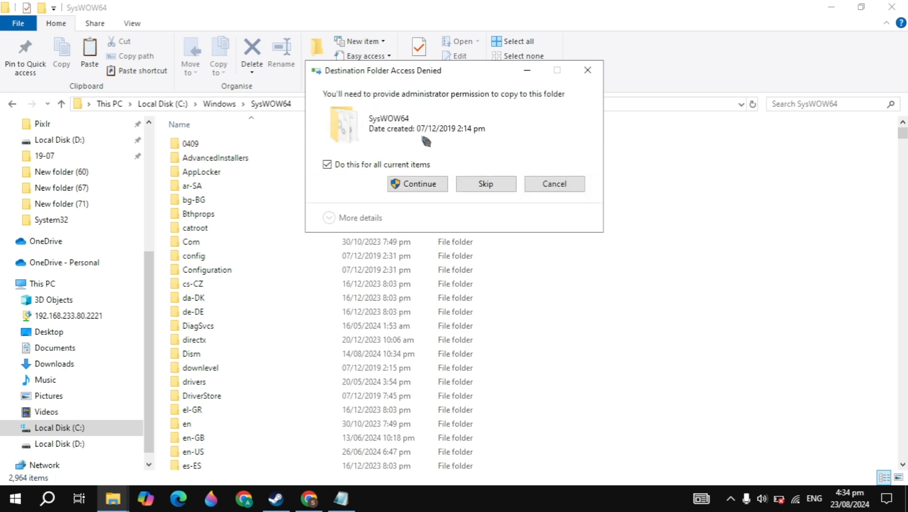
{"action": "left_click", "coordinate": [416, 183]}
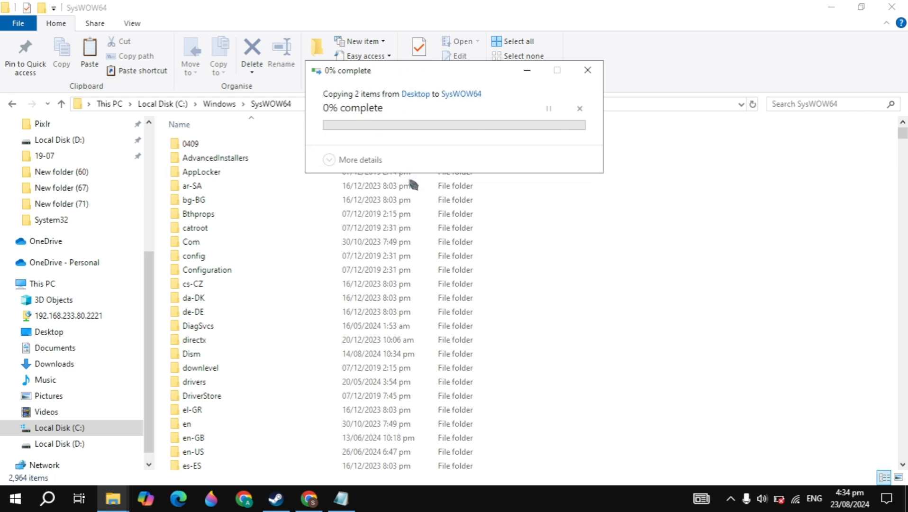